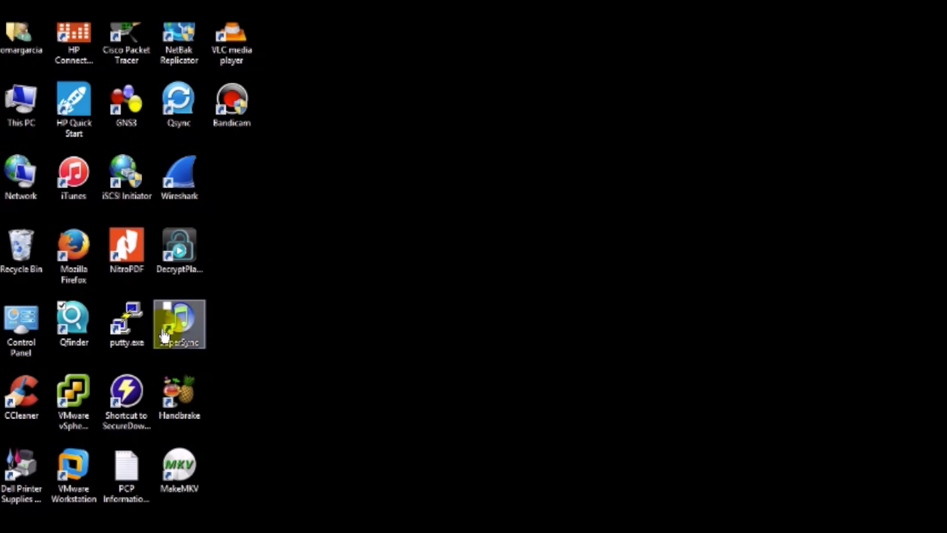
- Launch Qfinder from the desktop shortcut to reach the NAS web login page
double_click(74, 319)
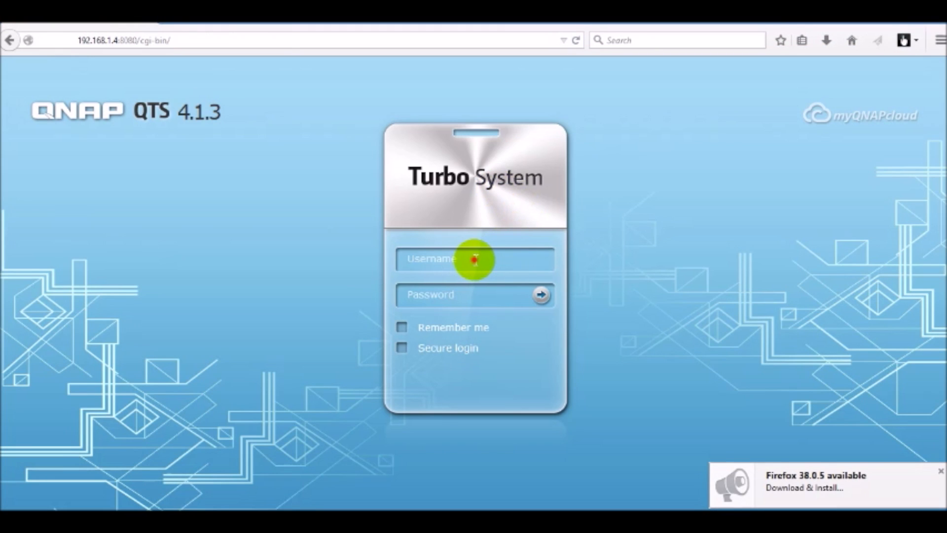
- Log in to the Turbo System as admin
type("admin")
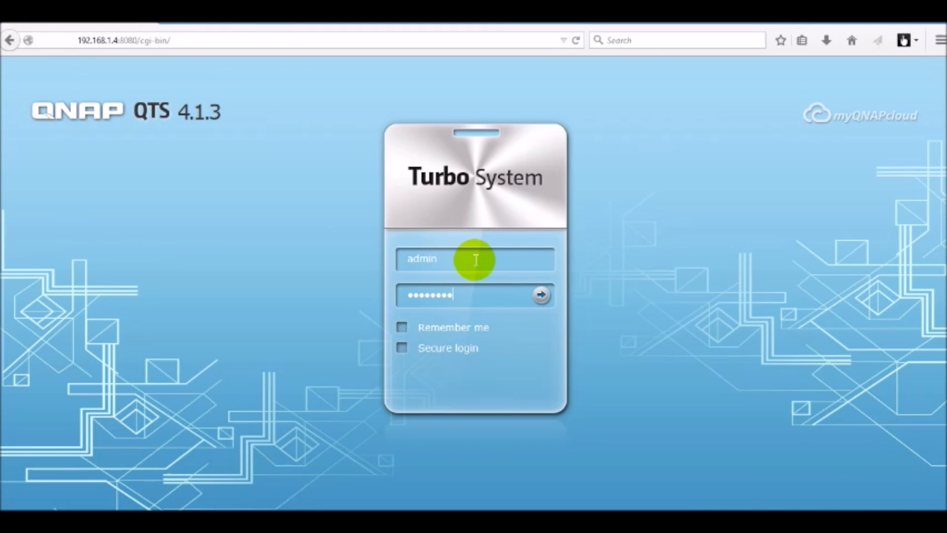
left_click(539, 295)
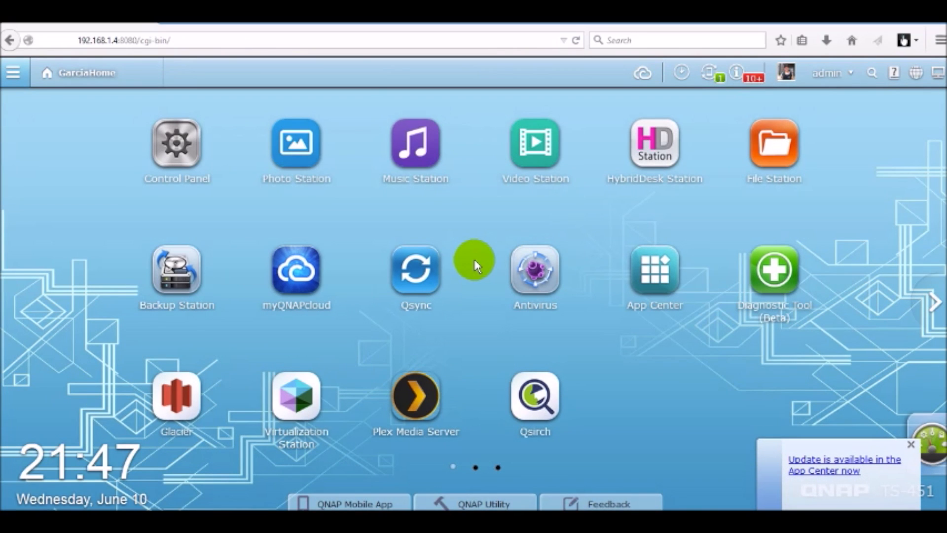
mouse_move(225, 195)
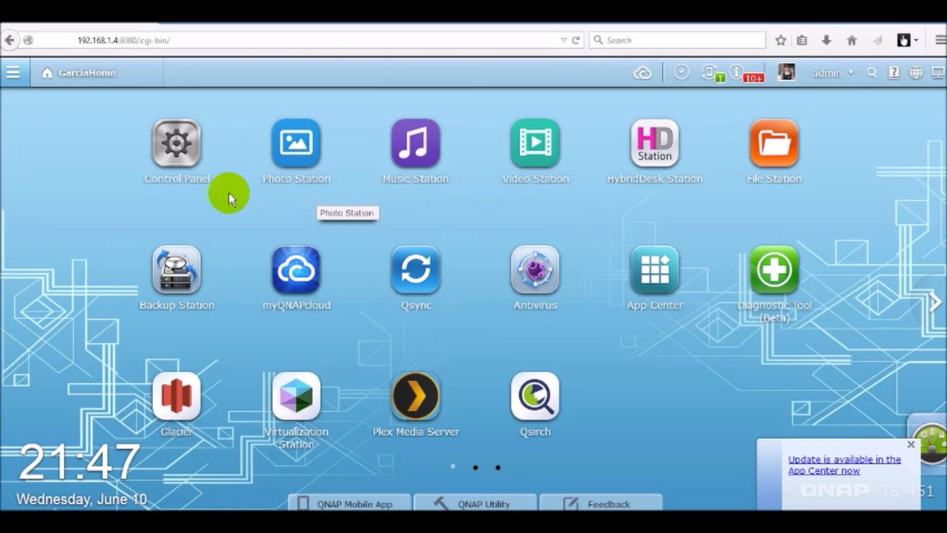
- Open Control Panel's External Device page under System Settings to check the USB disk
left_click(177, 143)
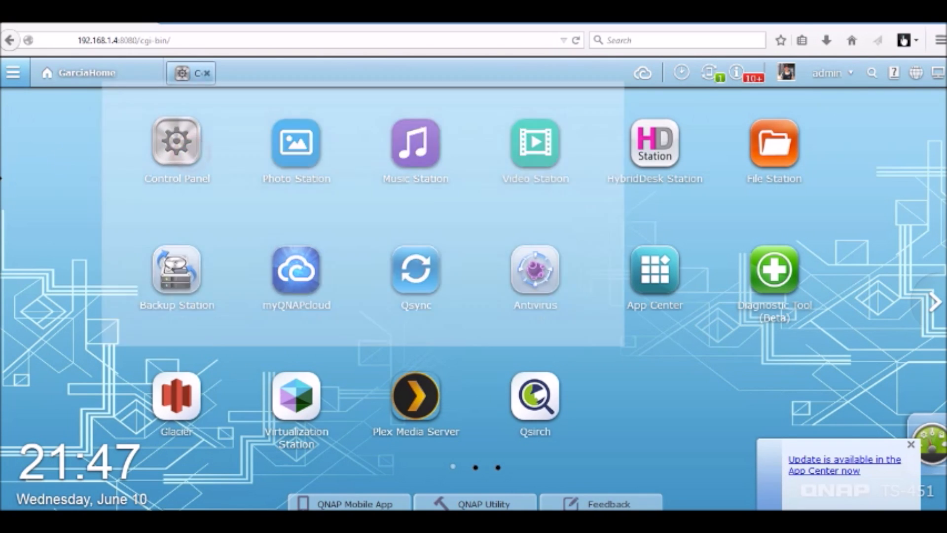
left_click(179, 141)
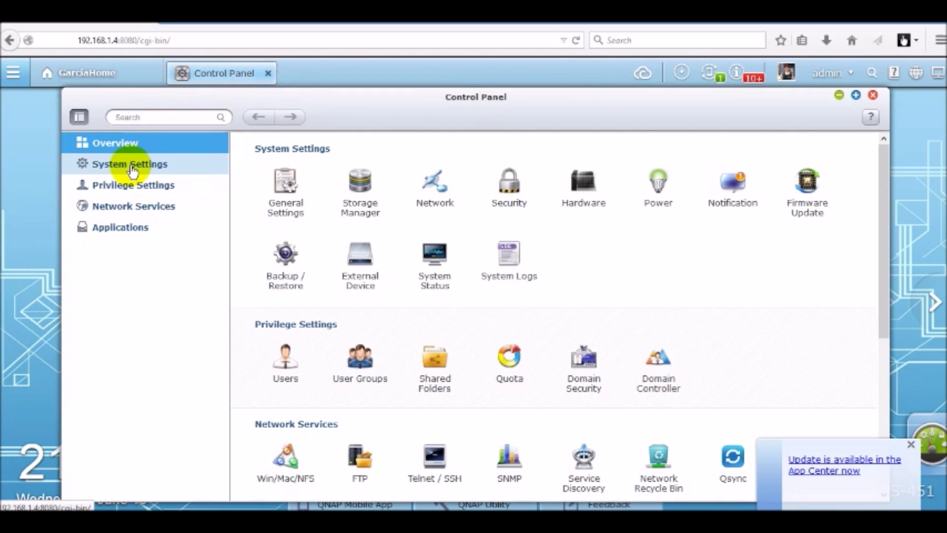
left_click(132, 163)
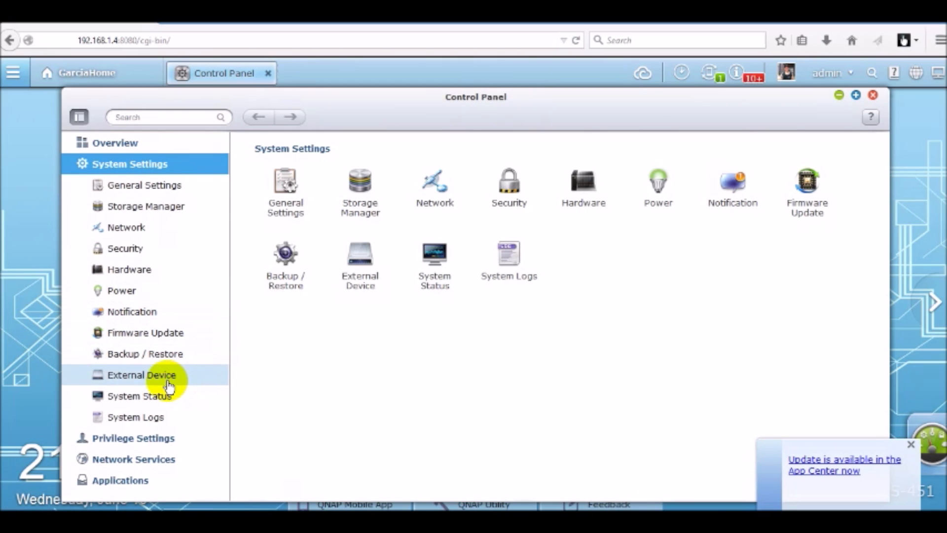
left_click(143, 376)
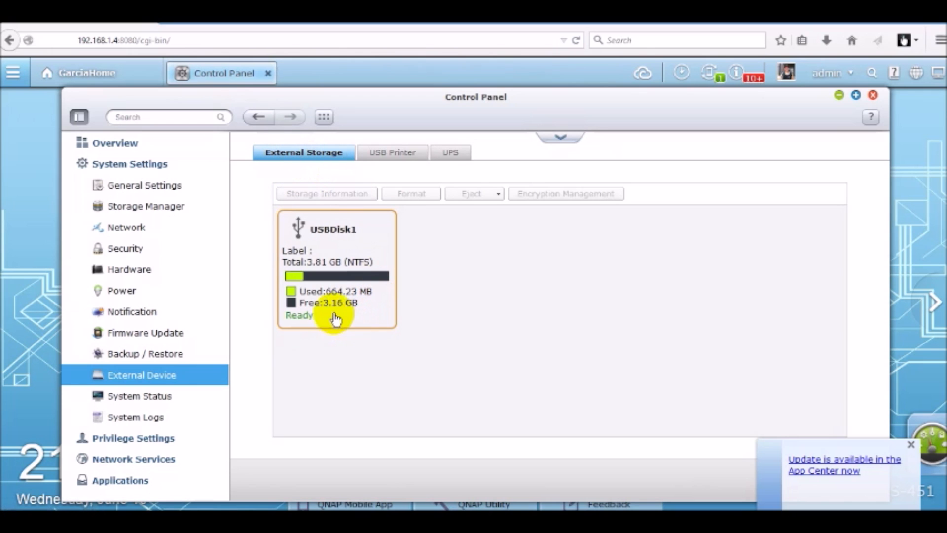
mouse_move(286, 234)
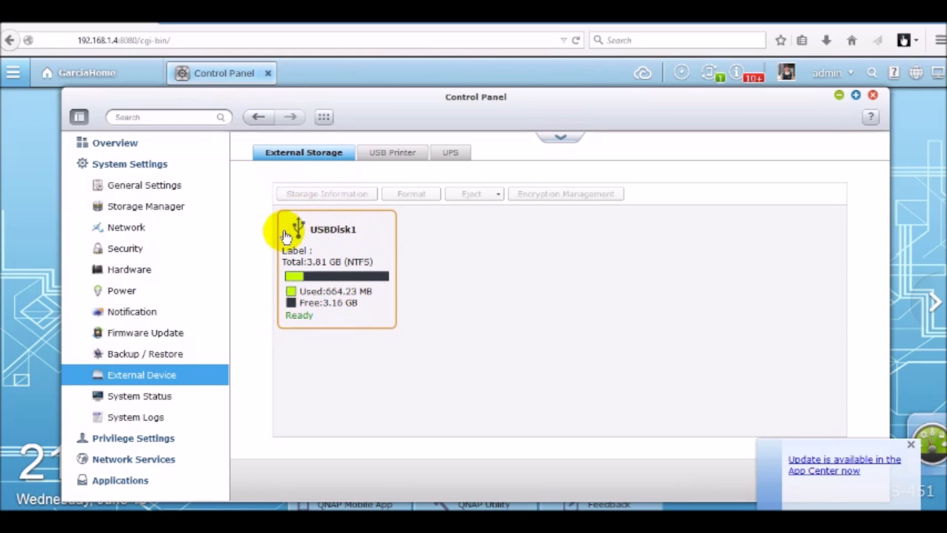
mouse_move(321, 234)
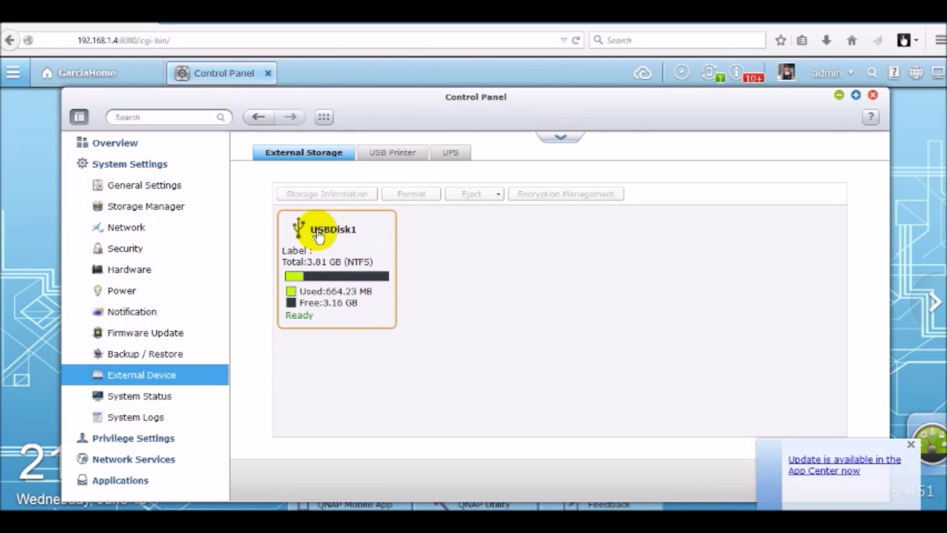
mouse_move(326, 269)
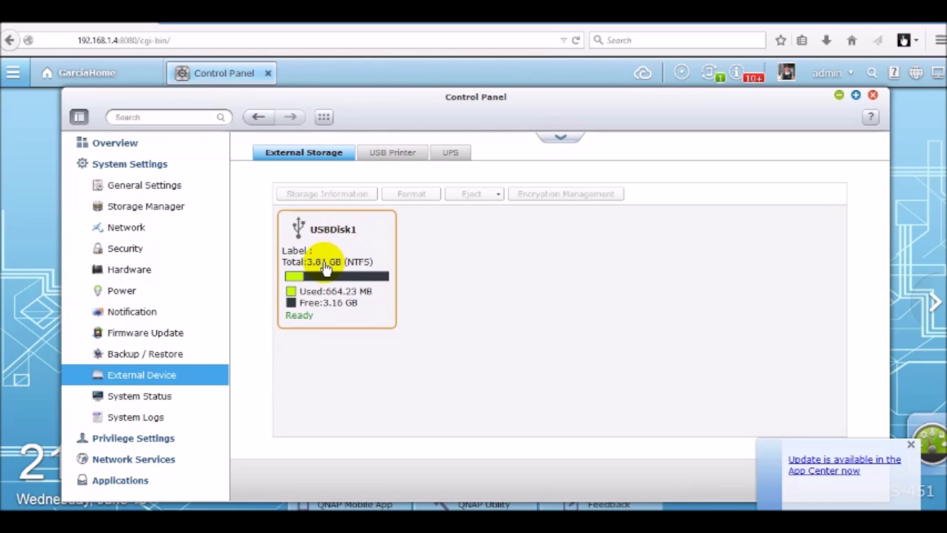
mouse_move(371, 269)
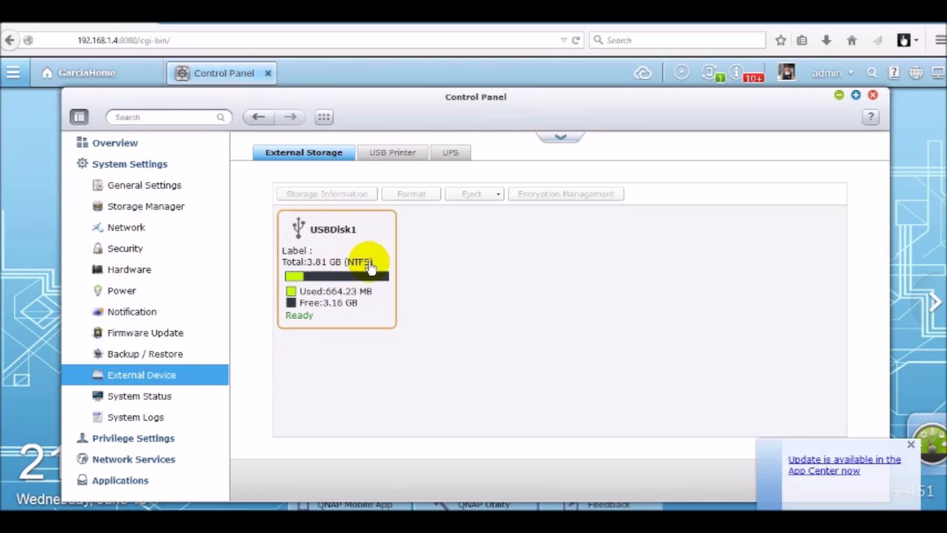
mouse_move(321, 311)
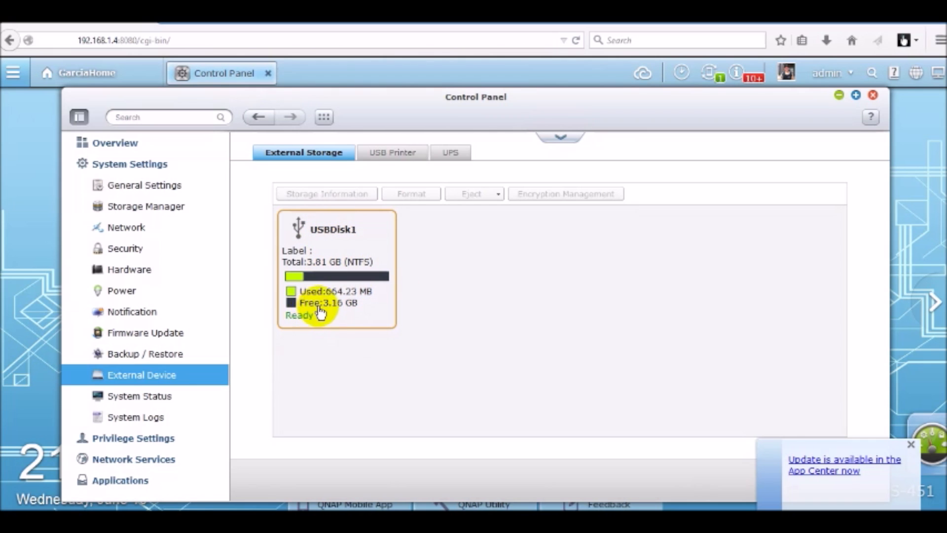
mouse_move(339, 313)
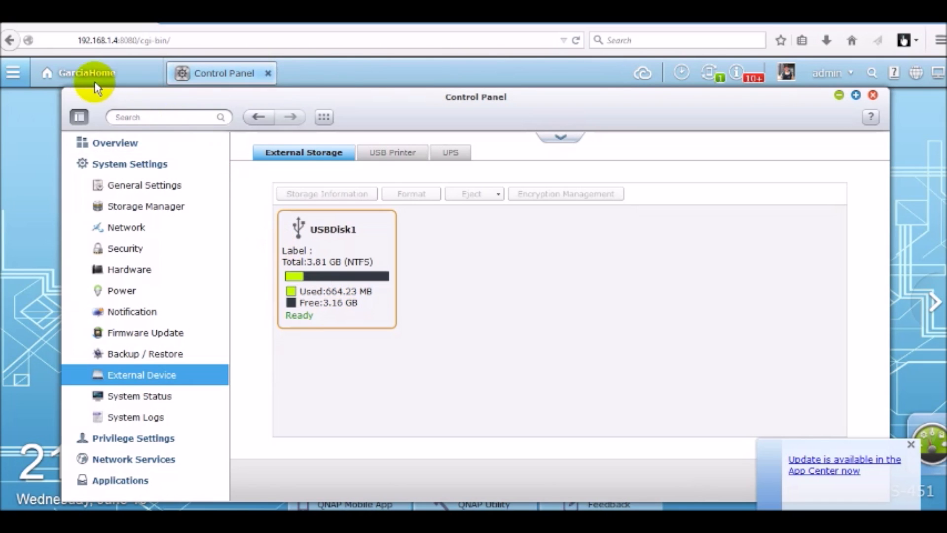
- Return to the NAS desktop and launch File Station from the Main Menu
left_click(85, 73)
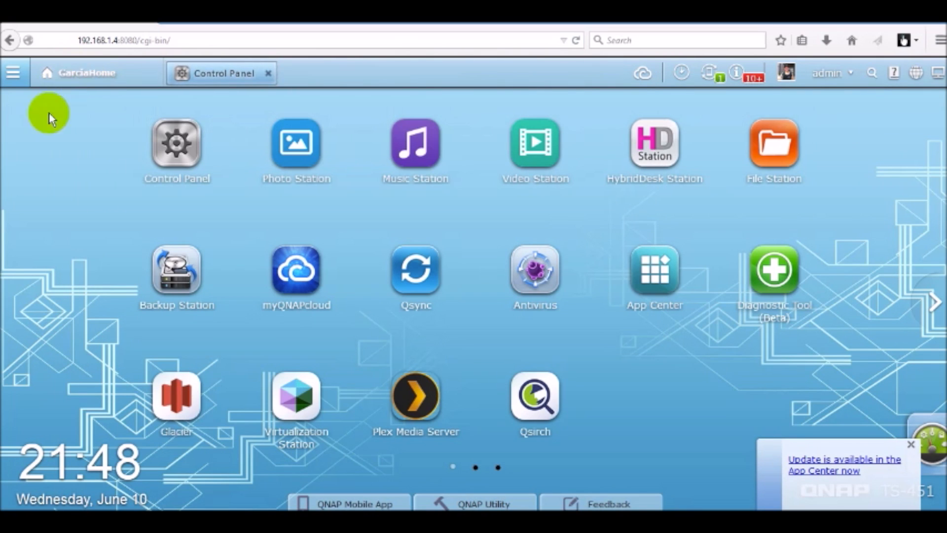
mouse_move(782, 145)
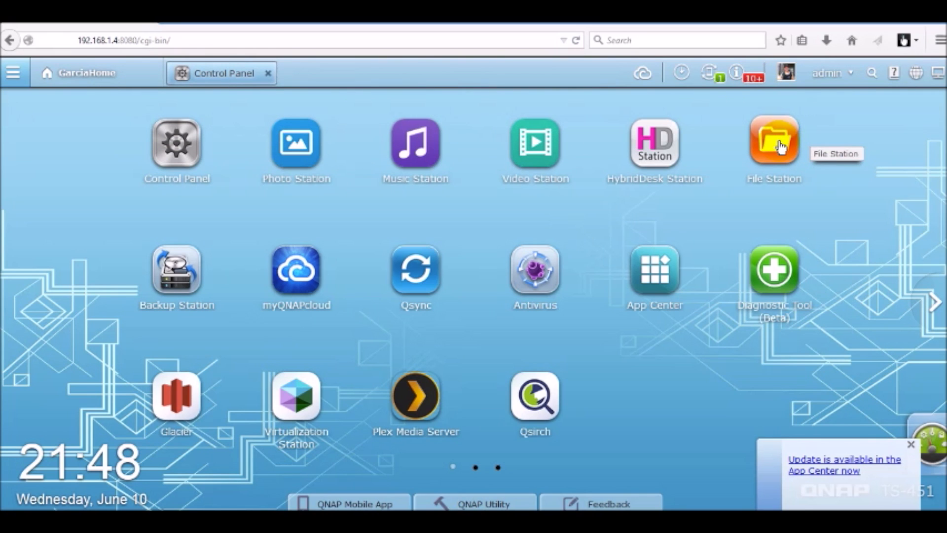
mouse_move(13, 74)
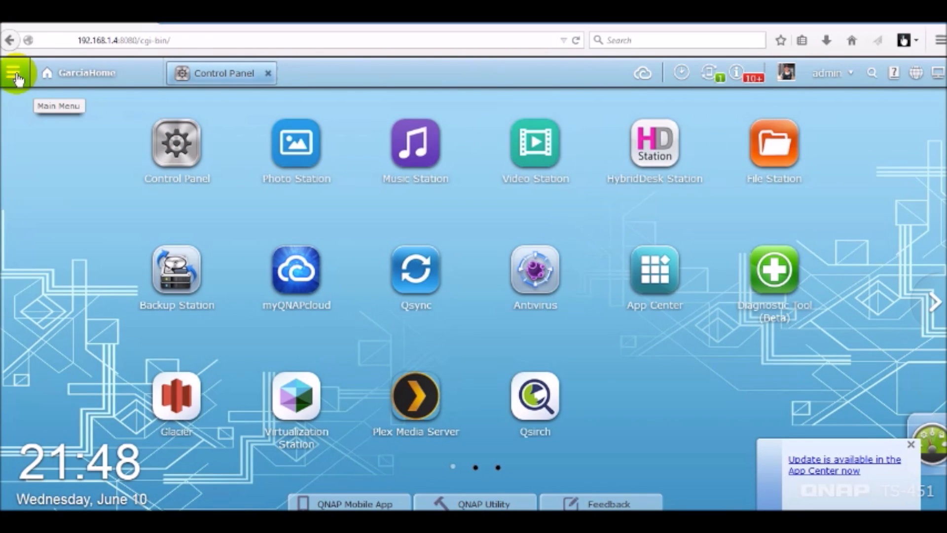
left_click(15, 72)
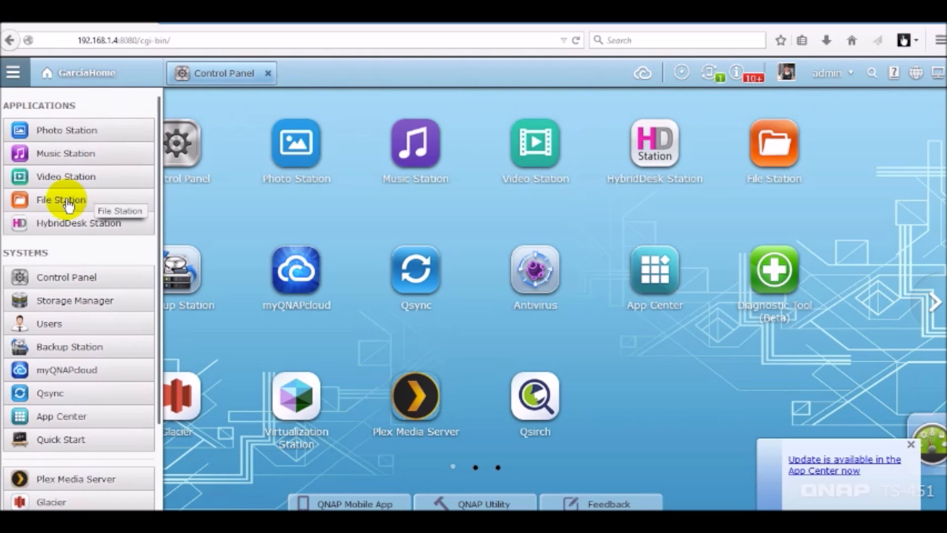
left_click(61, 200)
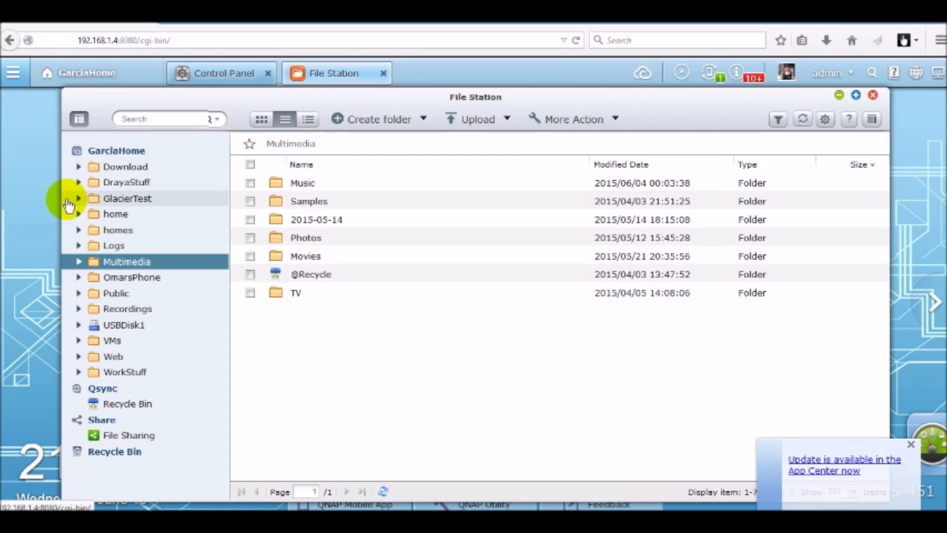
mouse_move(168, 304)
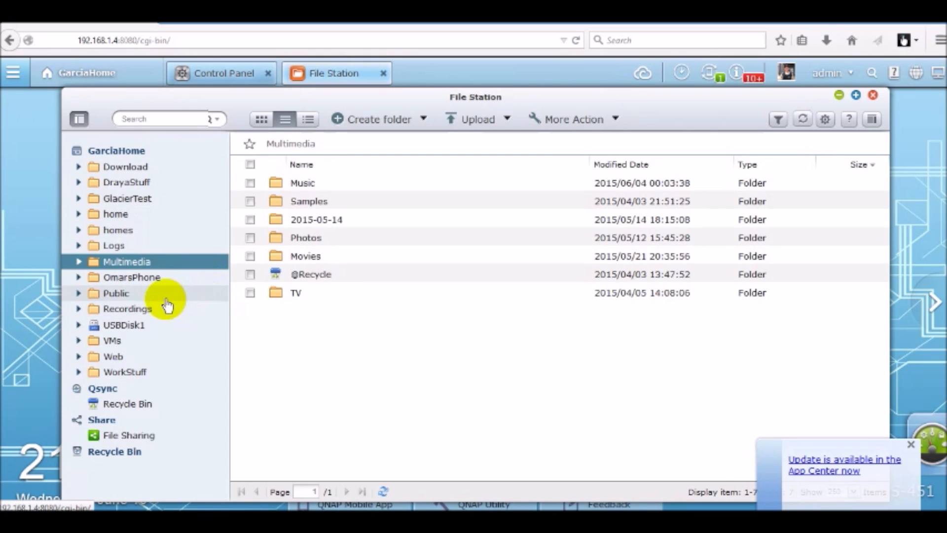
- Check Public/ExternalBackup, then open the empty Test folder on USBDisk1
left_click(115, 293)
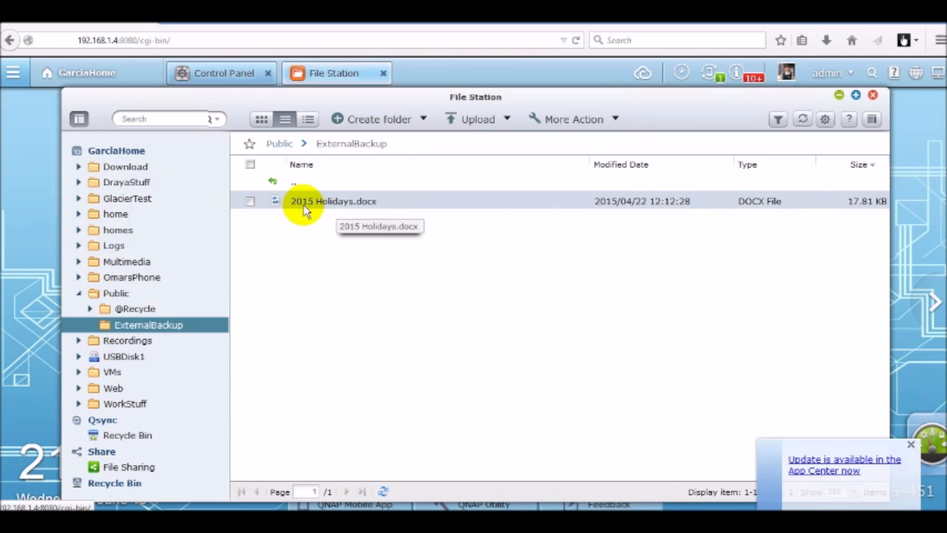
mouse_move(335, 211)
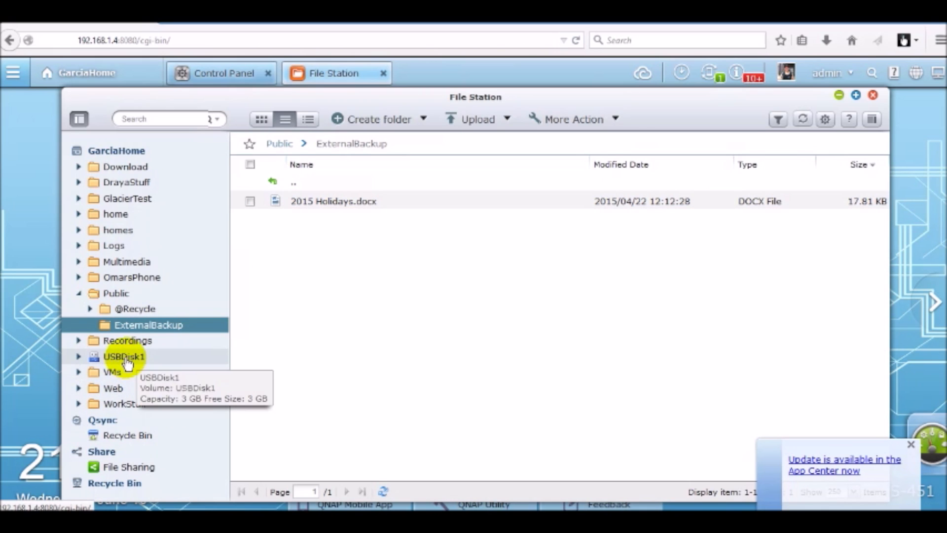
left_click(121, 357)
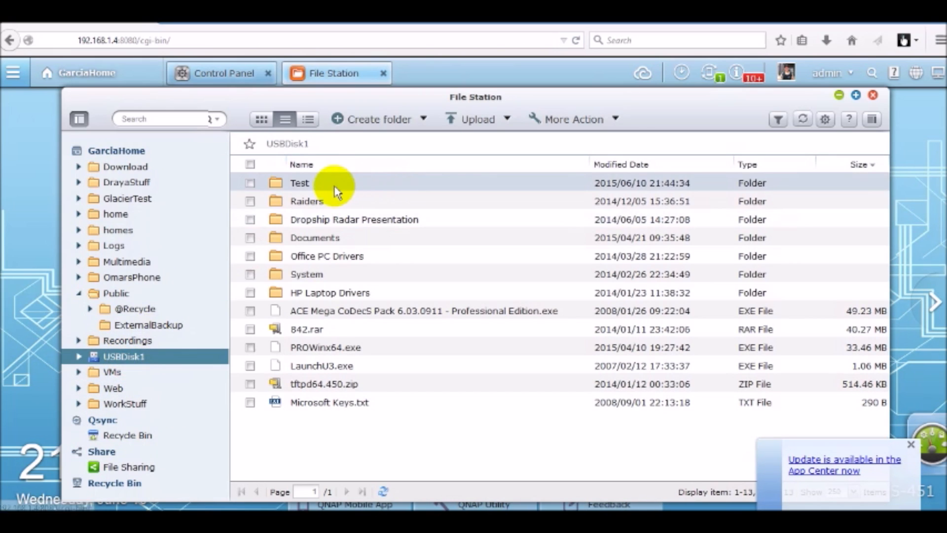
double_click(299, 183)
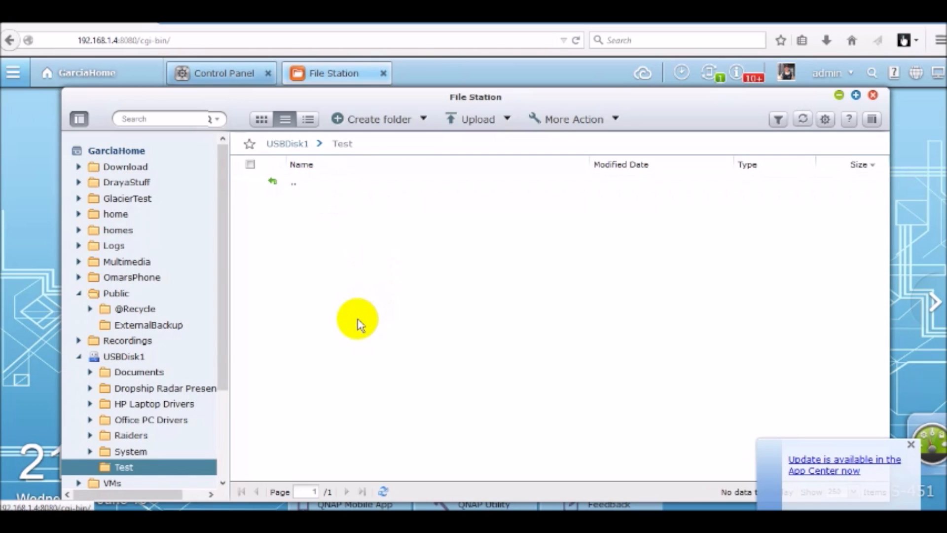
mouse_move(342, 281)
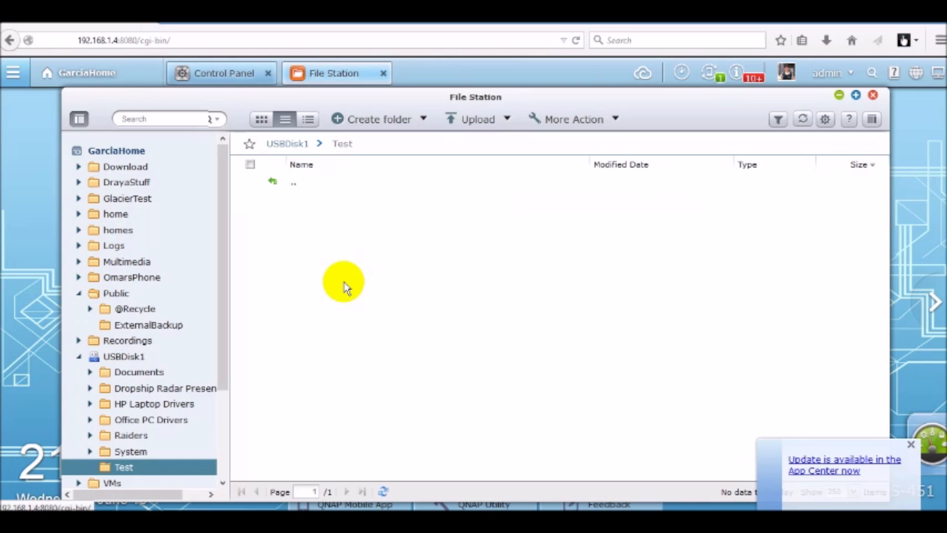
mouse_move(104, 89)
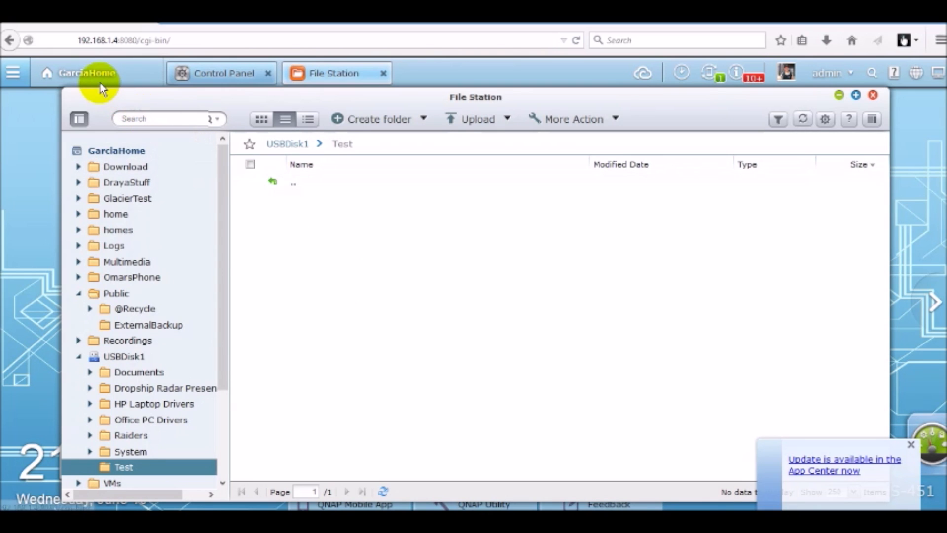
- Return to the desktop and reopen Control Panel from the Main Menu
left_click(88, 73)
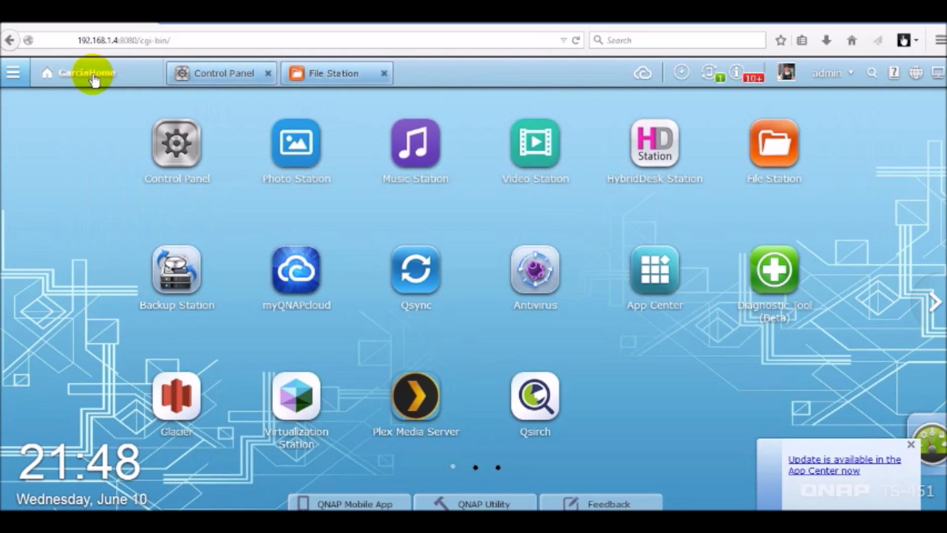
mouse_move(181, 258)
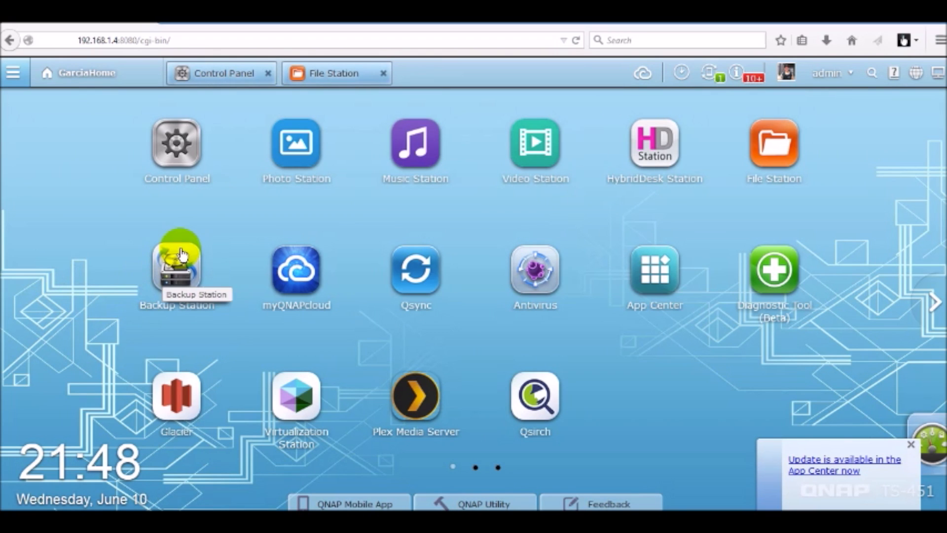
mouse_move(69, 142)
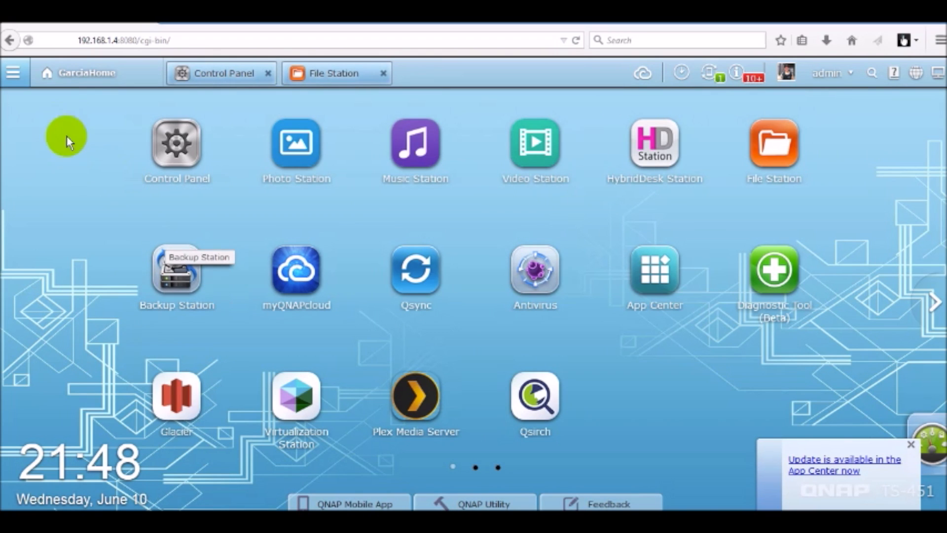
mouse_move(16, 73)
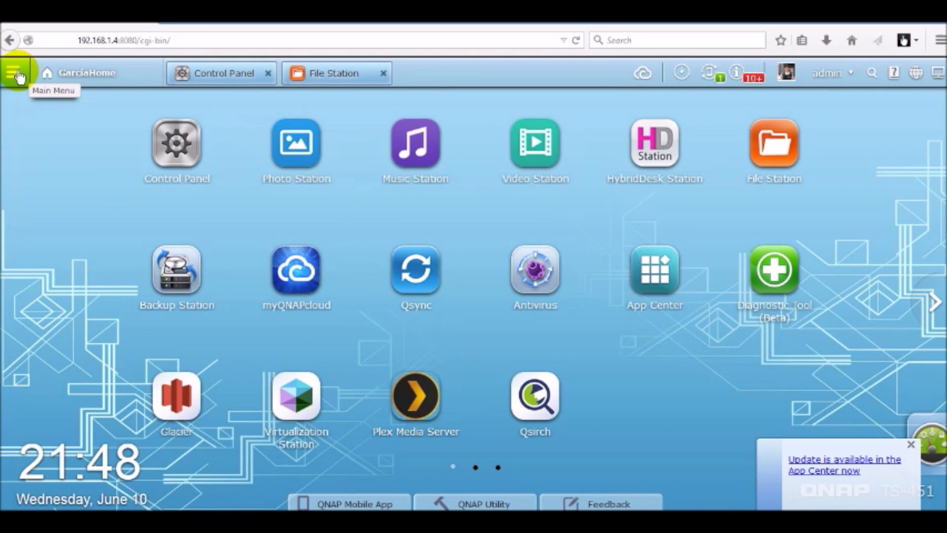
left_click(15, 71)
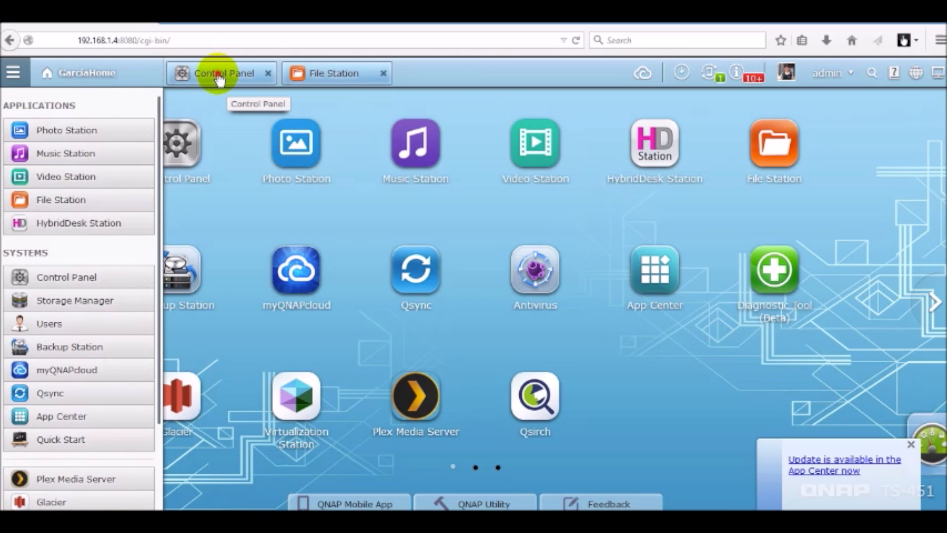
left_click(218, 73)
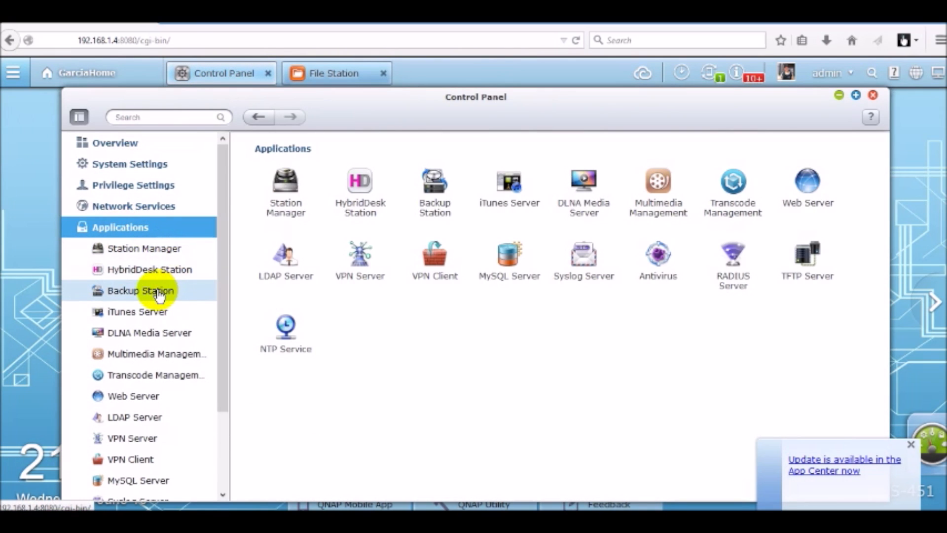
- Open Backup Station, go to External Drive, and start a new synchronization job
left_click(114, 143)
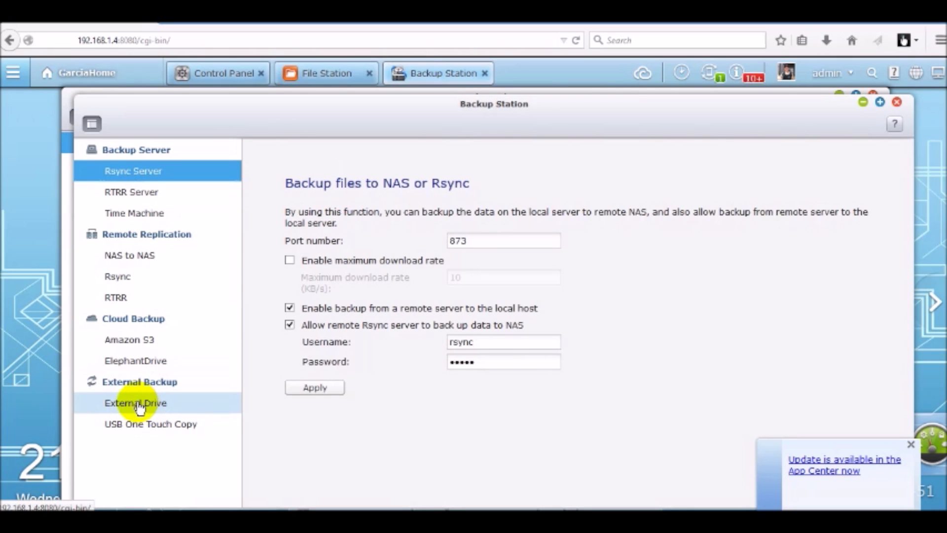
left_click(136, 403)
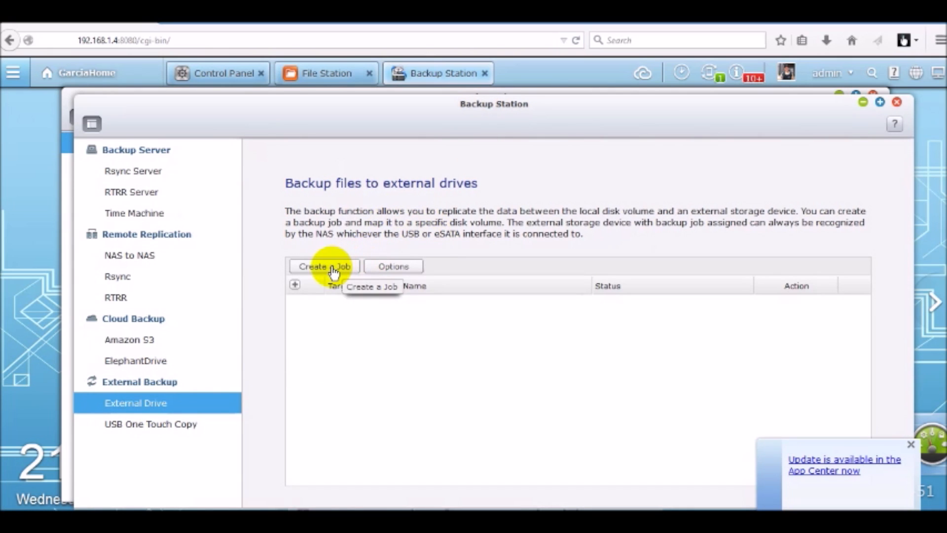
left_click(323, 266)
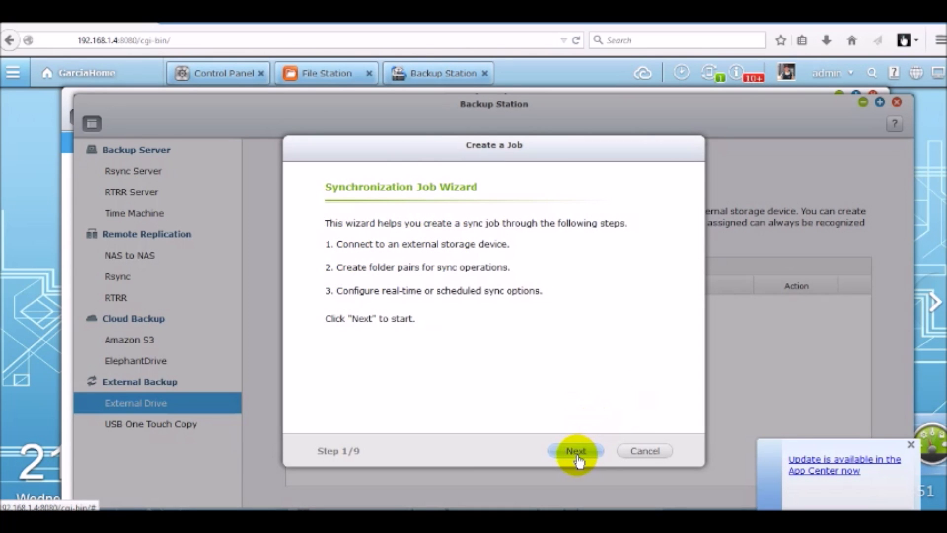
- Target volume USBDisk1, copying from local disk to external storage
left_click(576, 451)
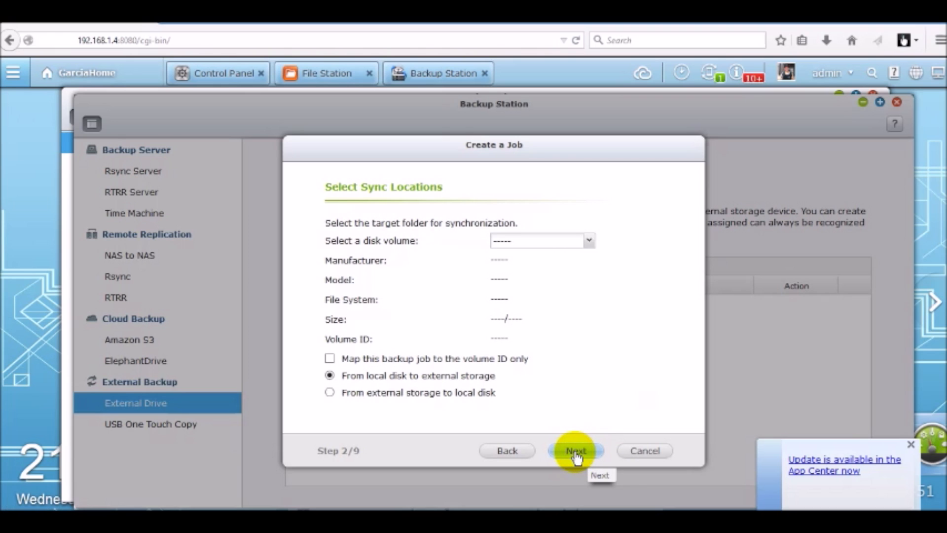
mouse_move(647, 329)
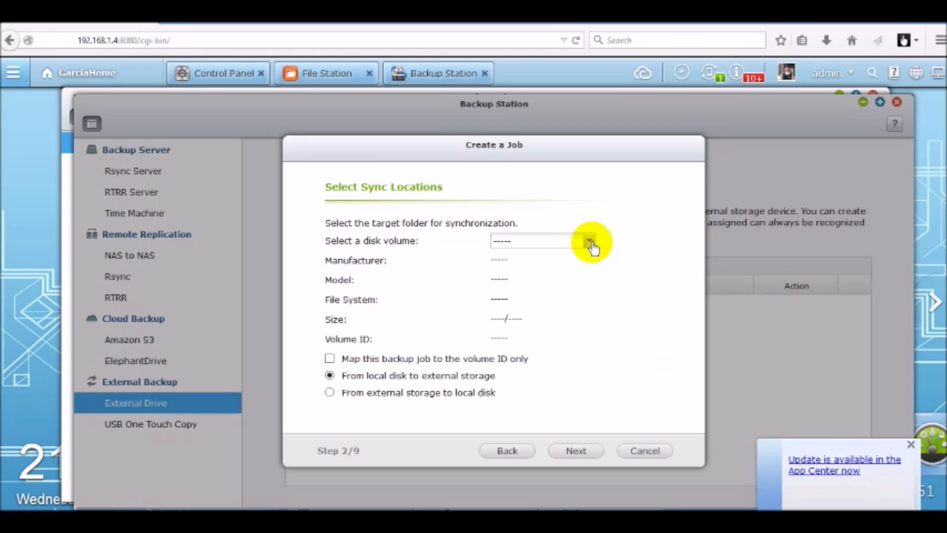
left_click(589, 241)
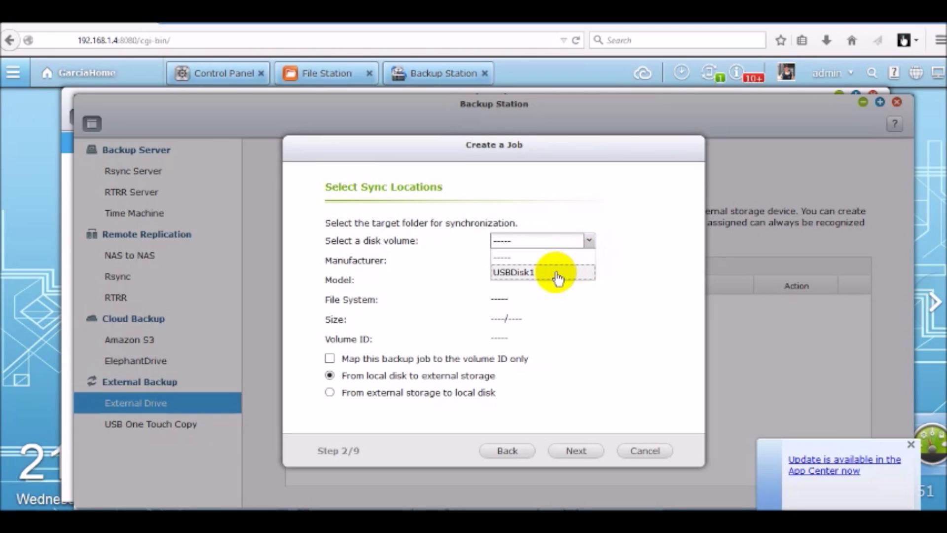
left_click(516, 272)
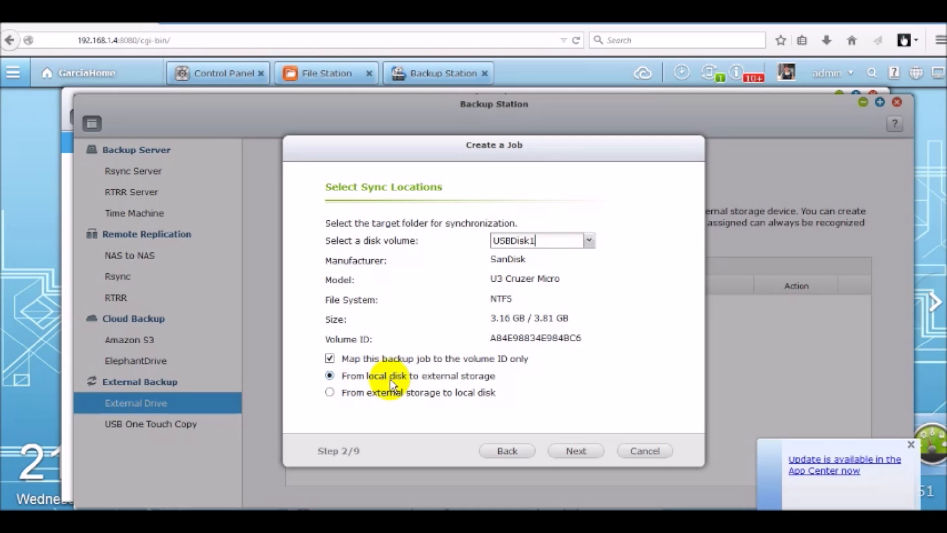
mouse_move(525, 379)
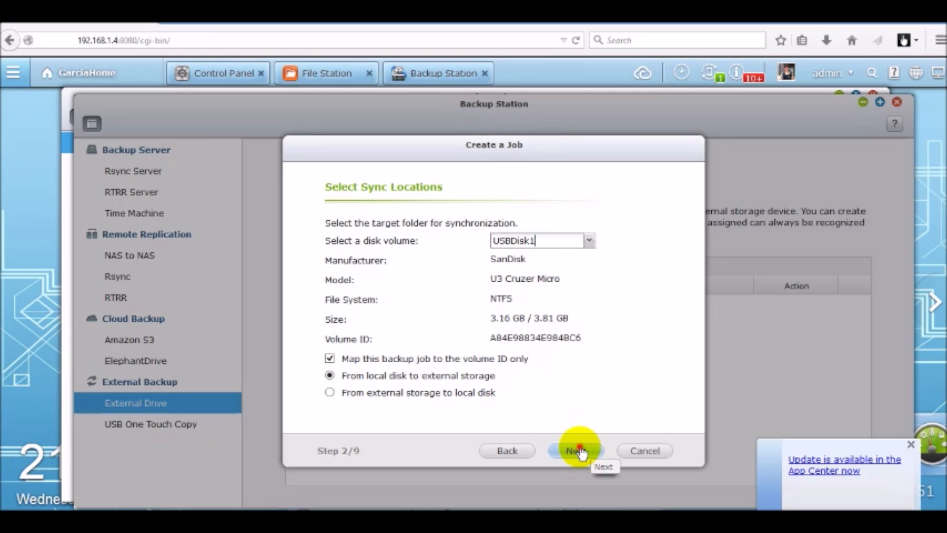
- Add a folder pair with source /Public/ExternalBackup and destination /USBDisk1/Test
left_click(576, 451)
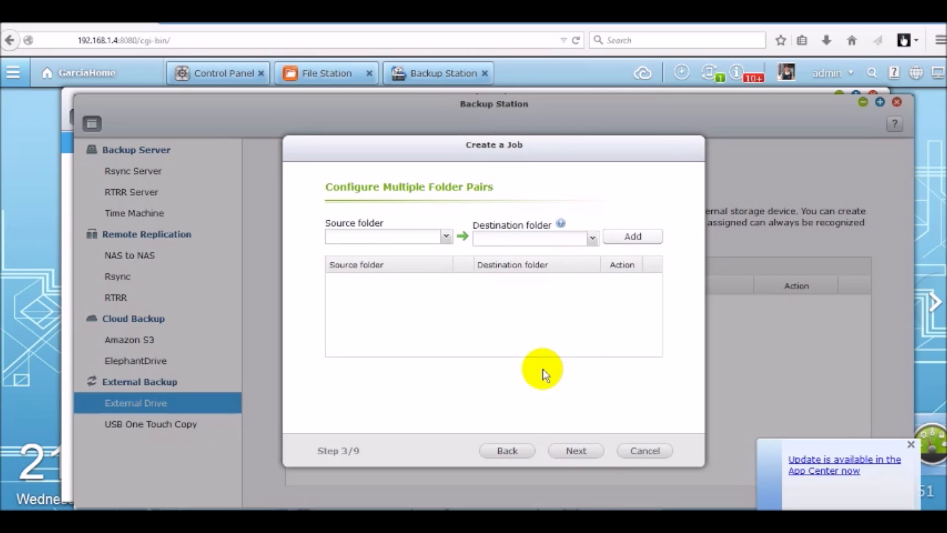
mouse_move(510, 326)
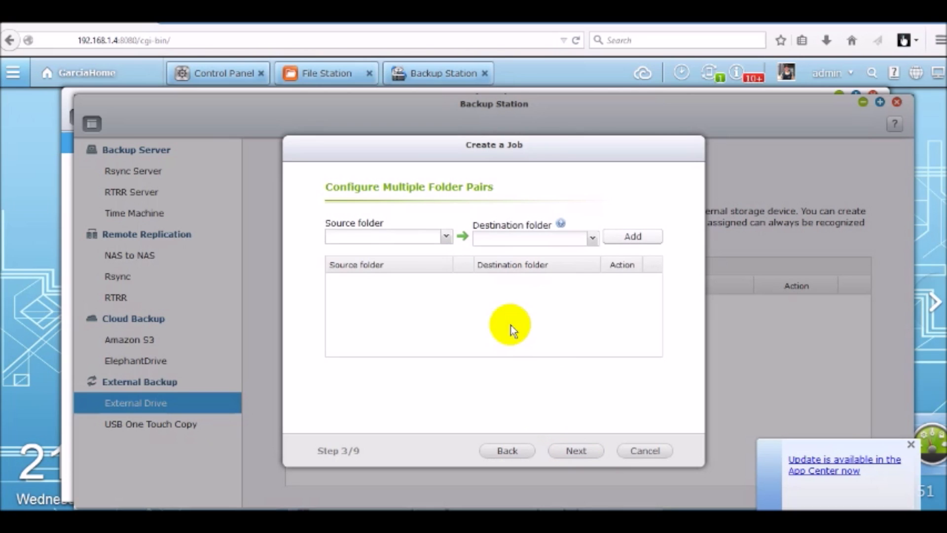
mouse_move(469, 270)
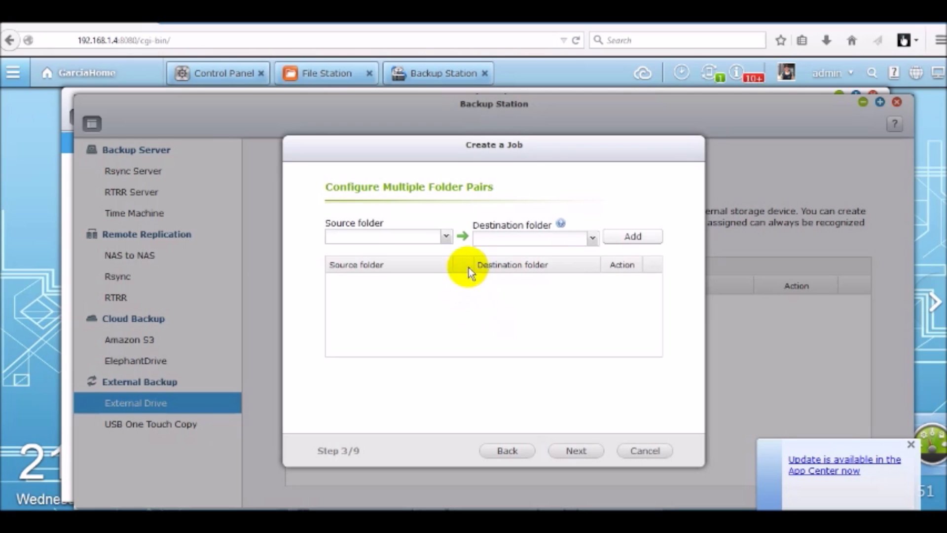
left_click(445, 236)
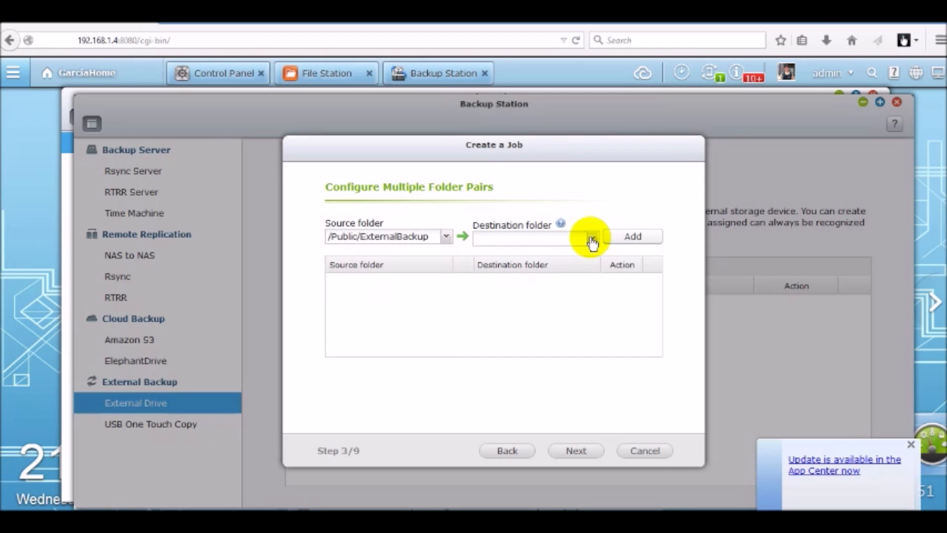
left_click(590, 237)
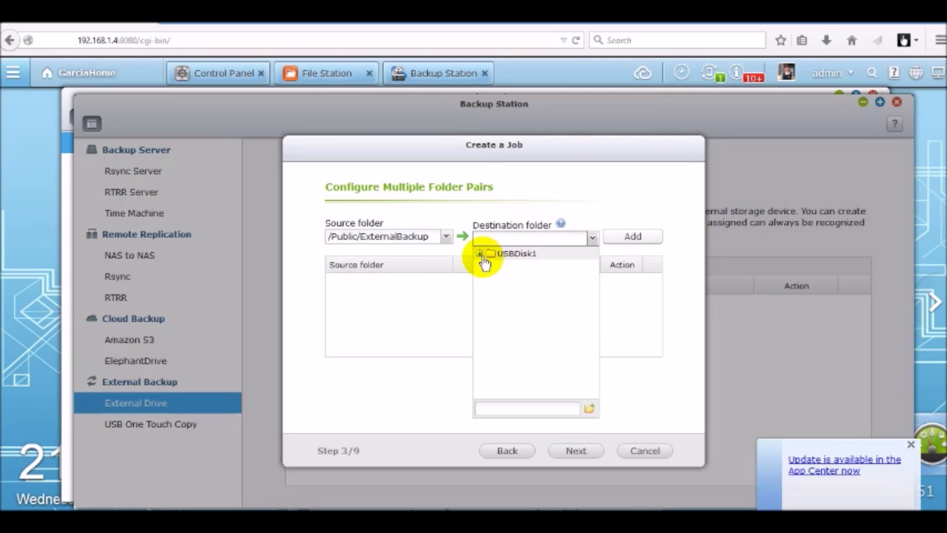
left_click(482, 254)
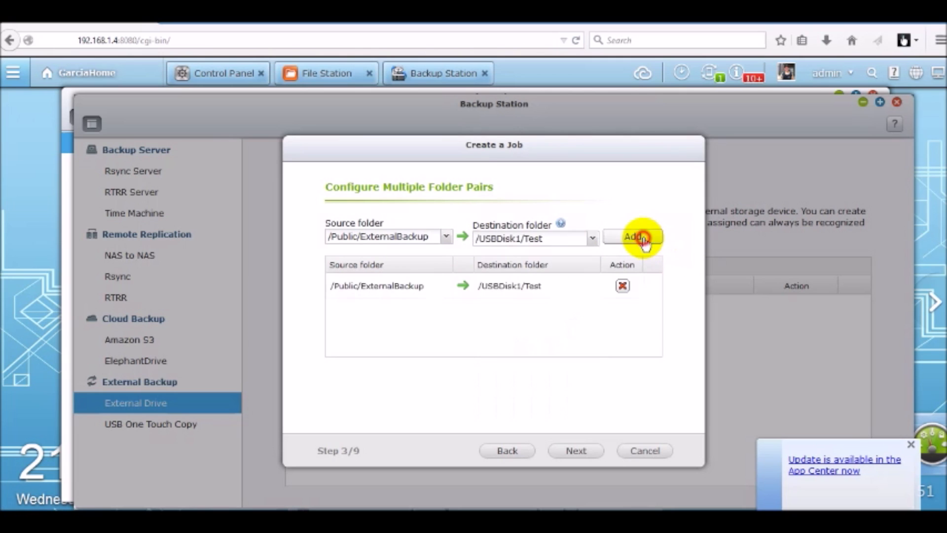
mouse_move(345, 295)
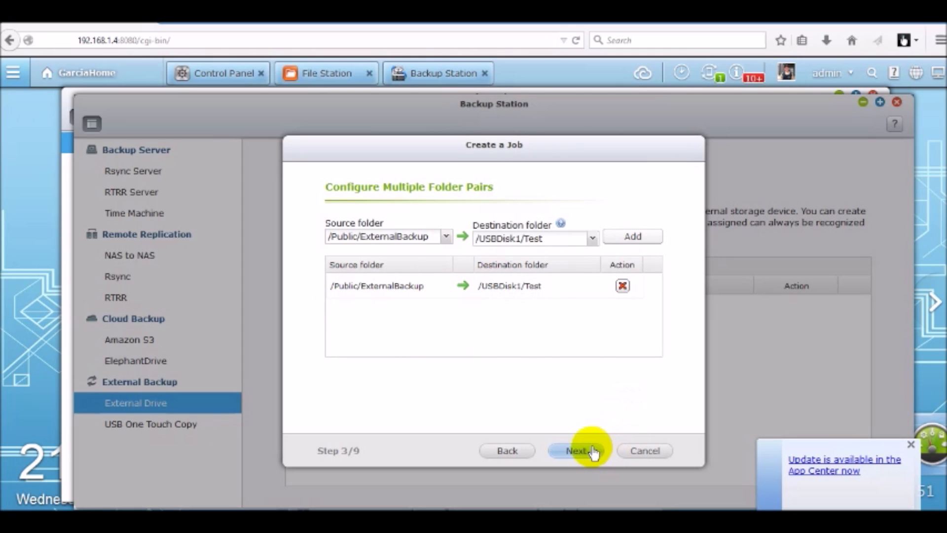
- Keep Replicate Now and the ExternalBackup-->Test job name, and confirm the settings
left_click(579, 451)
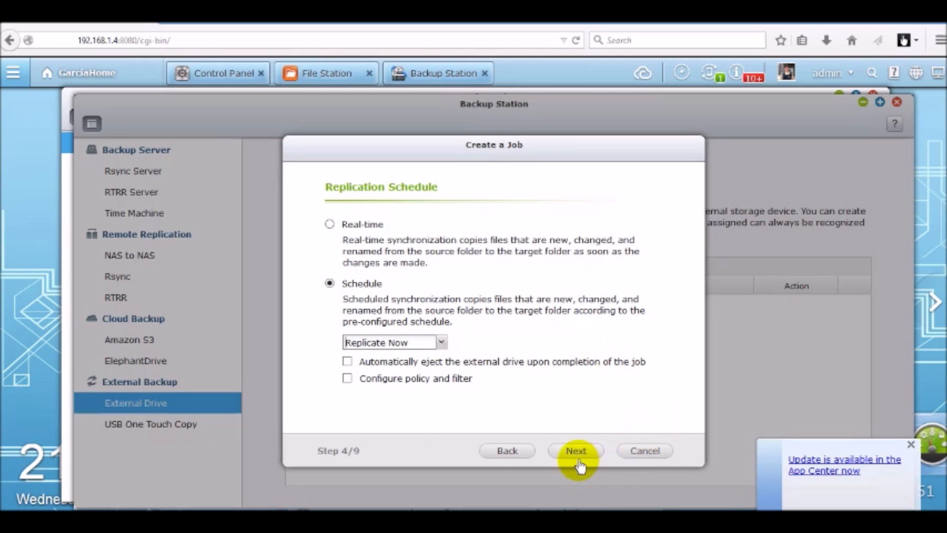
left_click(575, 451)
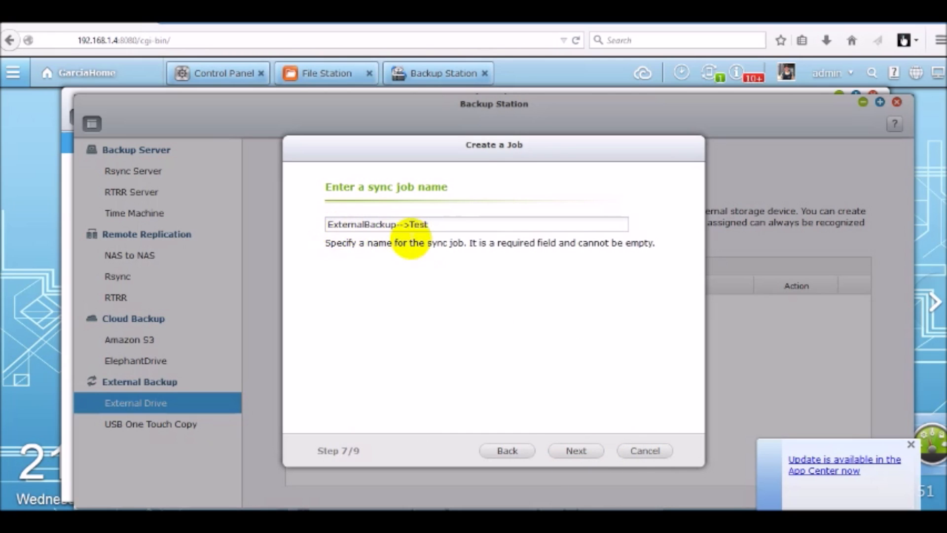
mouse_move(617, 416)
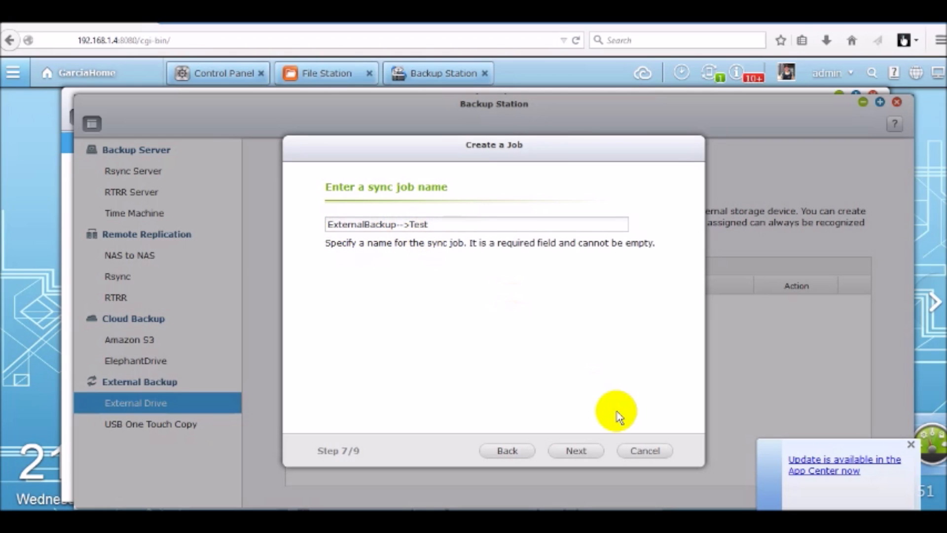
left_click(576, 450)
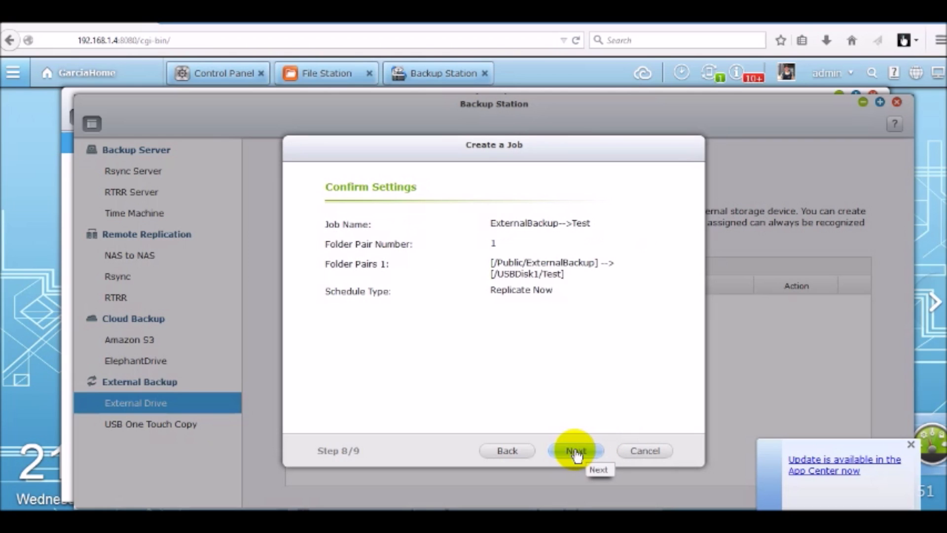
mouse_move(604, 433)
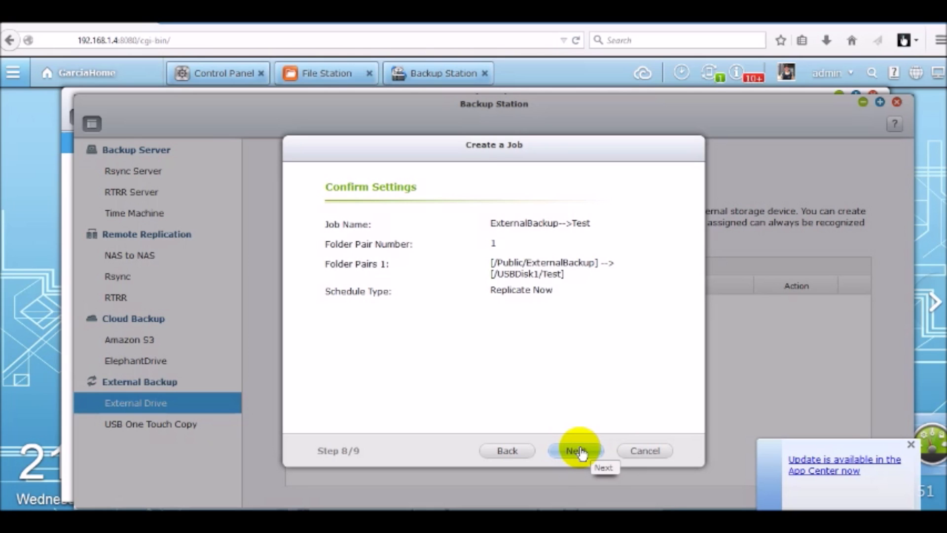
left_click(576, 451)
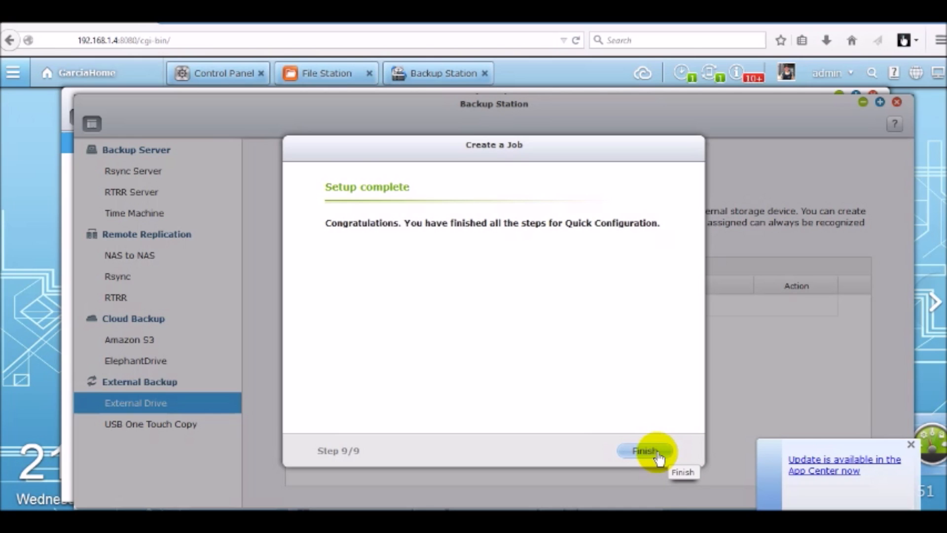
- Close the job wizard and expand the SanDisk U3 Cruzer Micro drive's ExternalBackup-->Test job
left_click(644, 451)
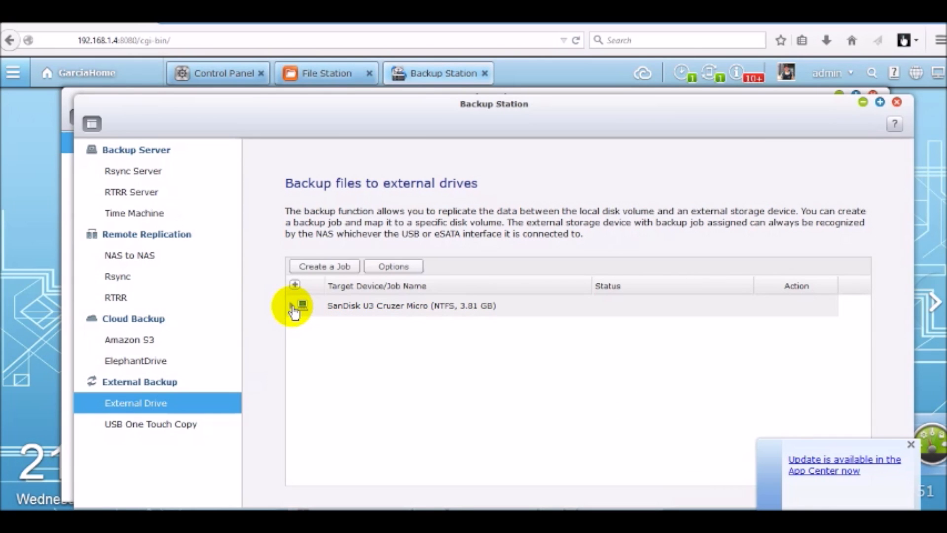
left_click(295, 305)
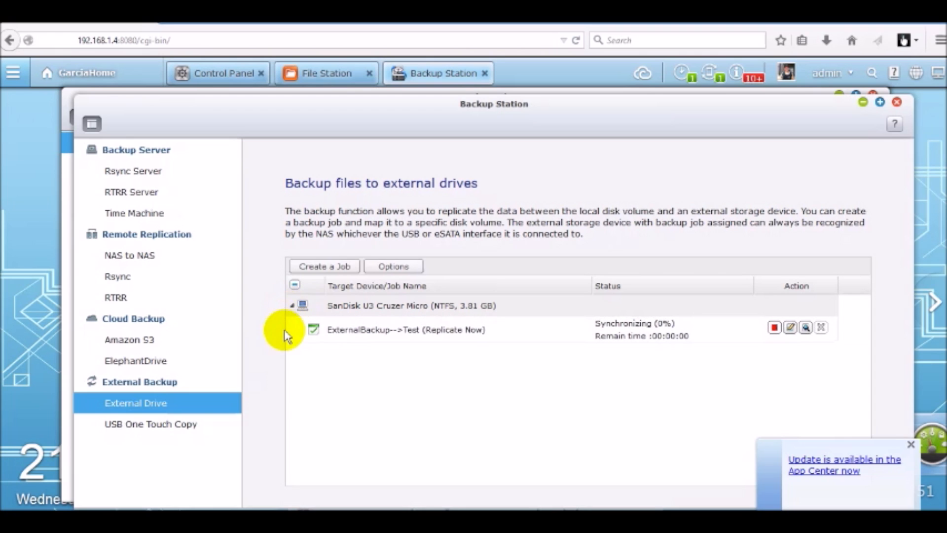
mouse_move(670, 353)
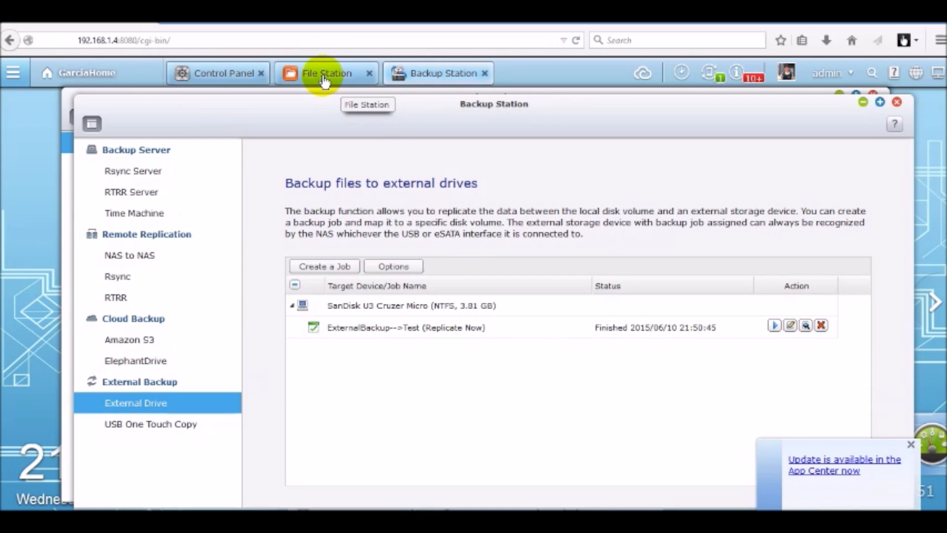
- Refresh USBDisk1/Test in File Station to reveal 2015 Holidays.docx
left_click(324, 76)
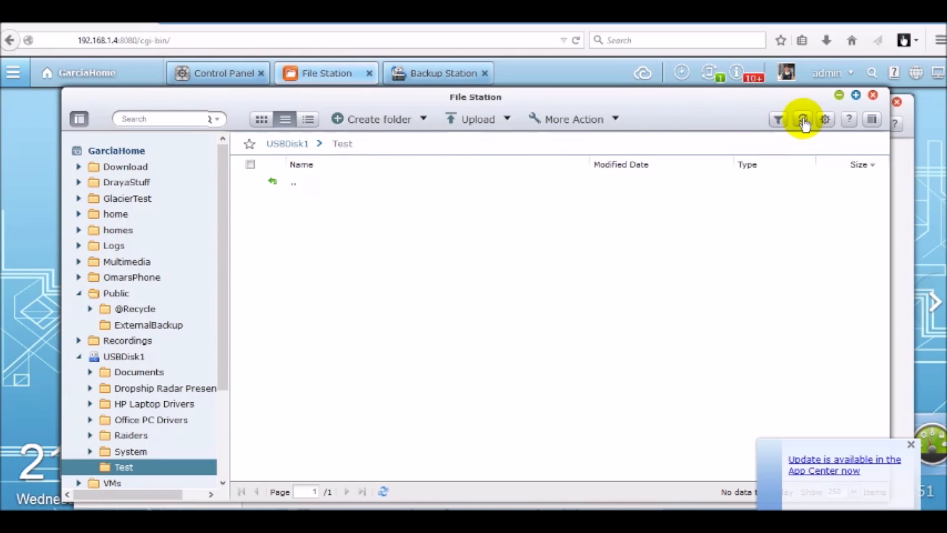
left_click(801, 119)
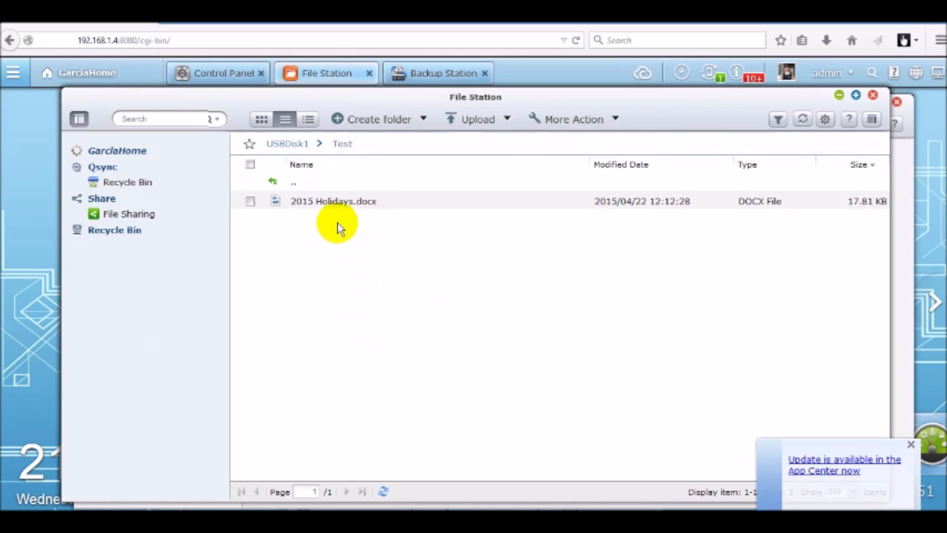